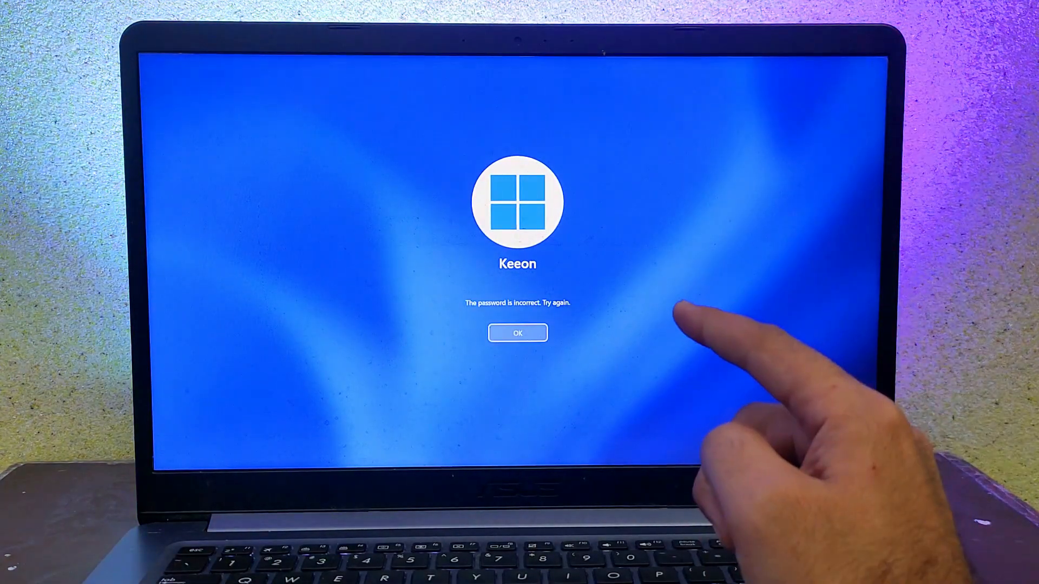
- Scroll the itoolab UnlockGo product page down to the Step 1–3 recovery overview
{"action": "left_click", "coordinate": [517, 333]}
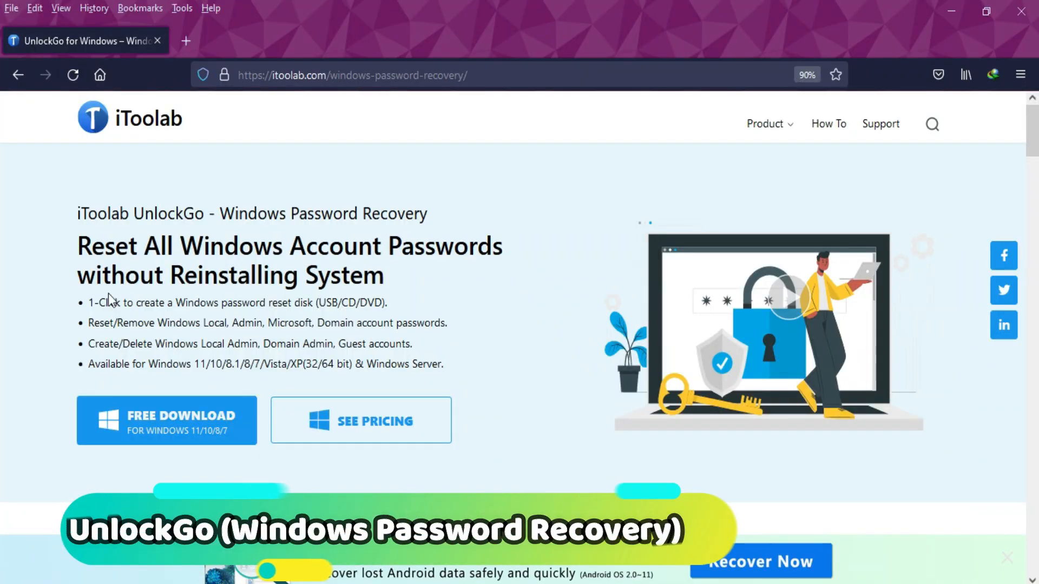
{"action": "scroll", "scroll_direction": "down", "scroll_amount": 3}
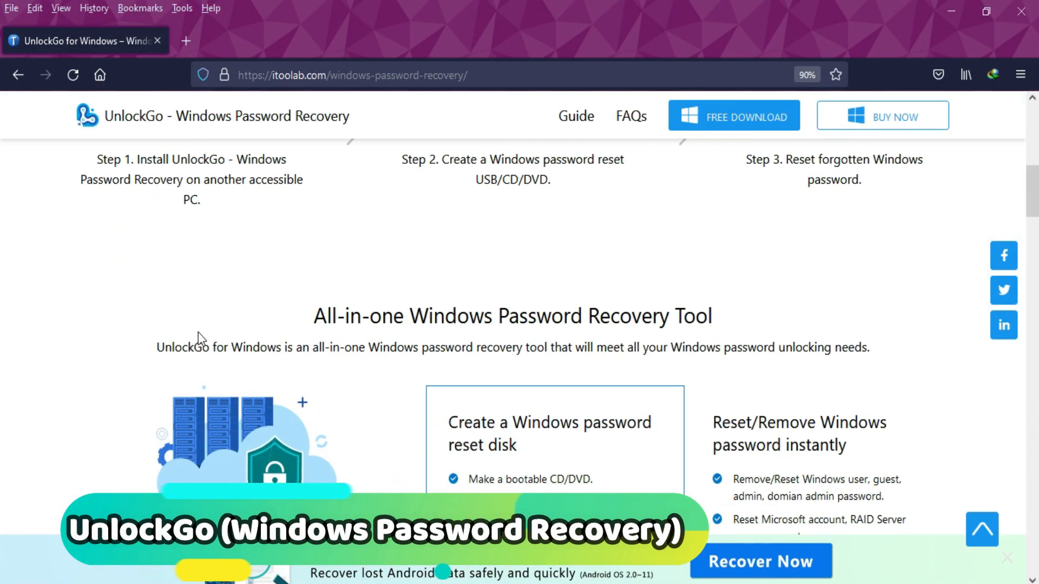
{"action": "scroll", "scroll_direction": "down", "scroll_amount": 3}
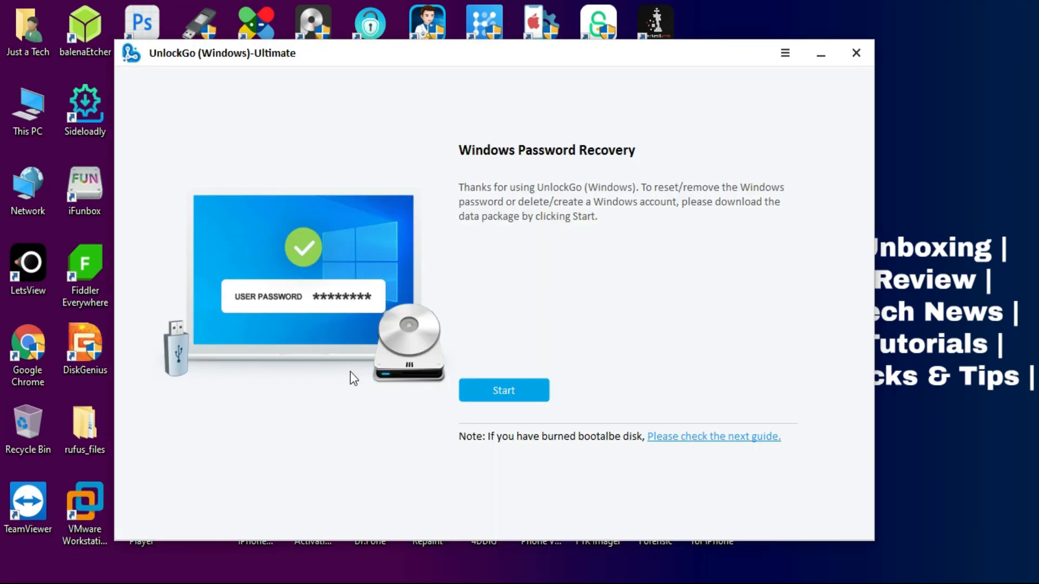
{"action": "mouse_move", "coordinate": [637, 431]}
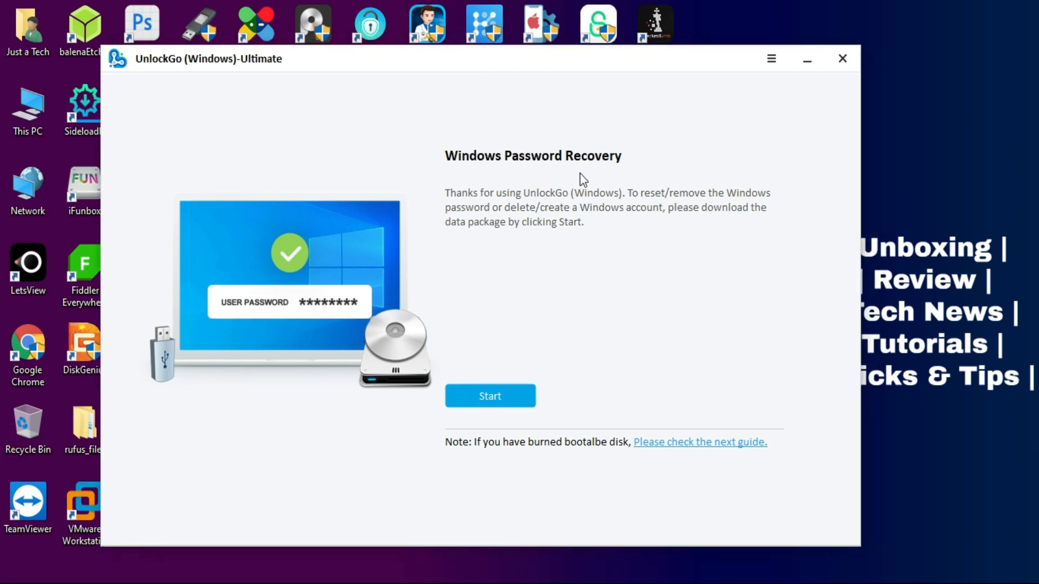
- Start the Windows Password Recovery so the data package downloads and the media choice appears
{"action": "left_click", "coordinate": [489, 396]}
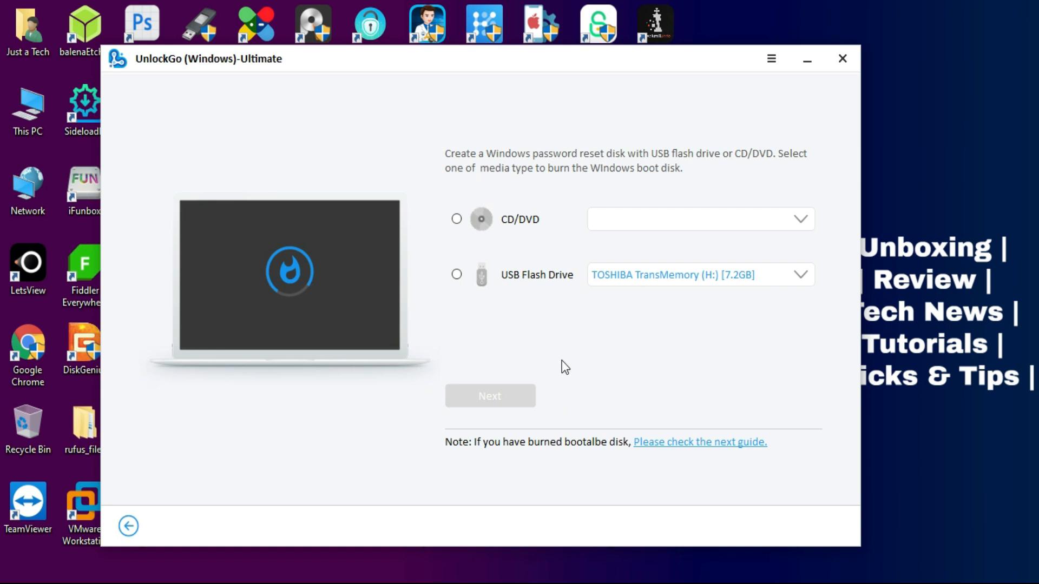
- Choose USB Flash Drive instead of CD/DVD and burn the reset disk to the TOSHIBA drive
{"action": "left_click", "coordinate": [456, 219]}
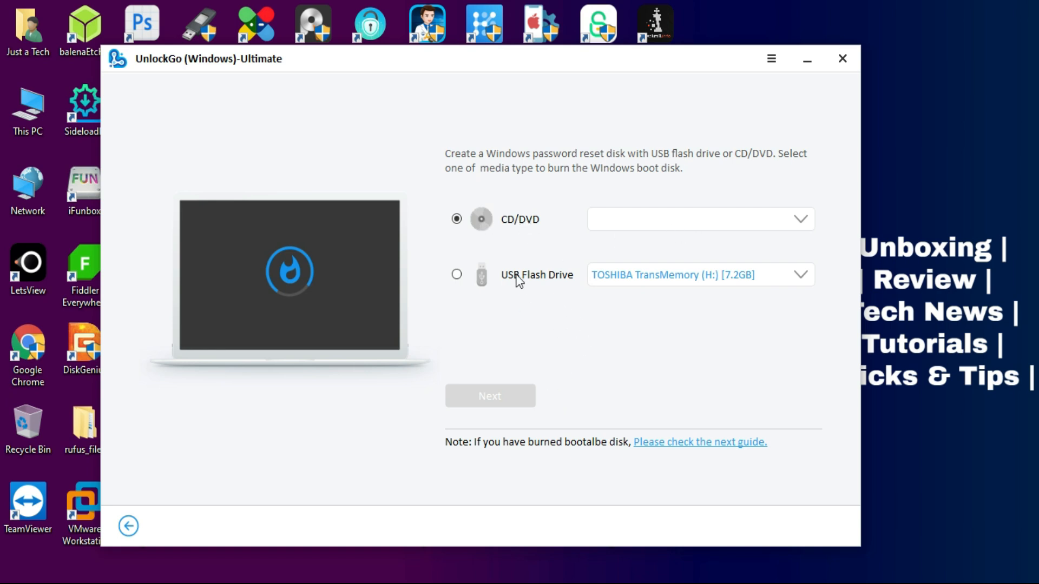
{"action": "left_click", "coordinate": [456, 274]}
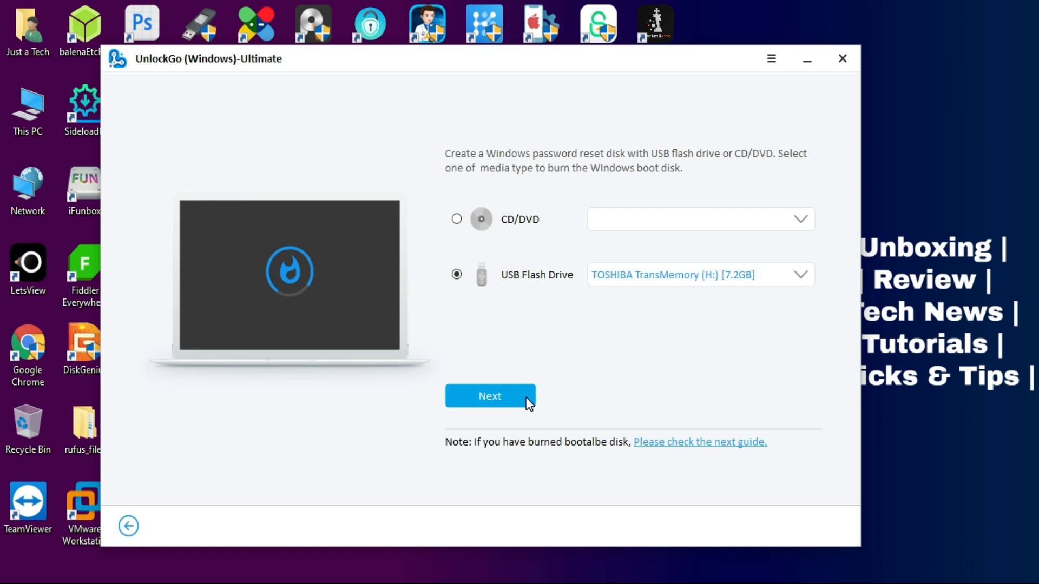
{"action": "left_click", "coordinate": [489, 395]}
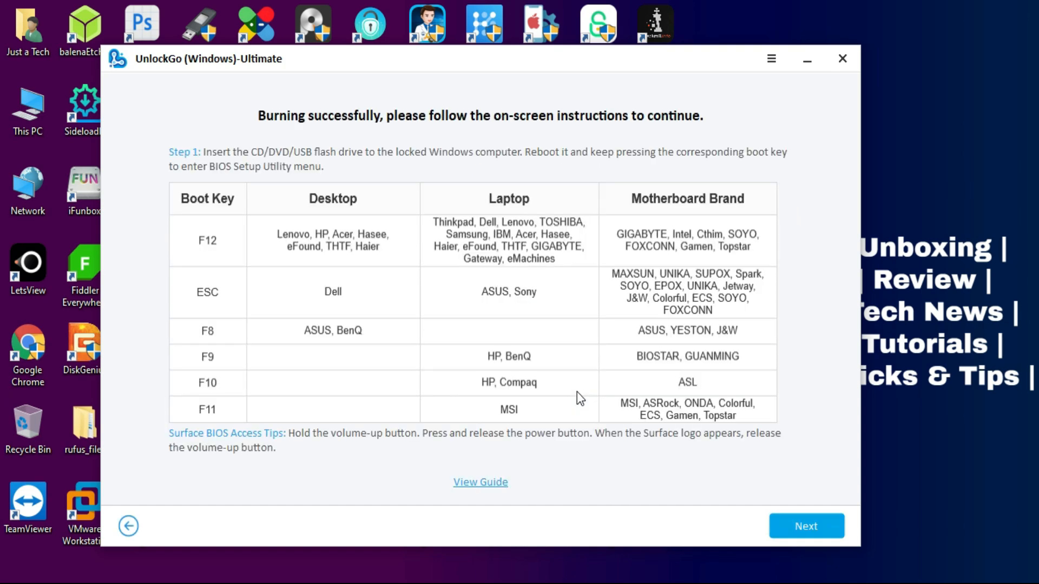
{"action": "mouse_move", "coordinate": [613, 389]}
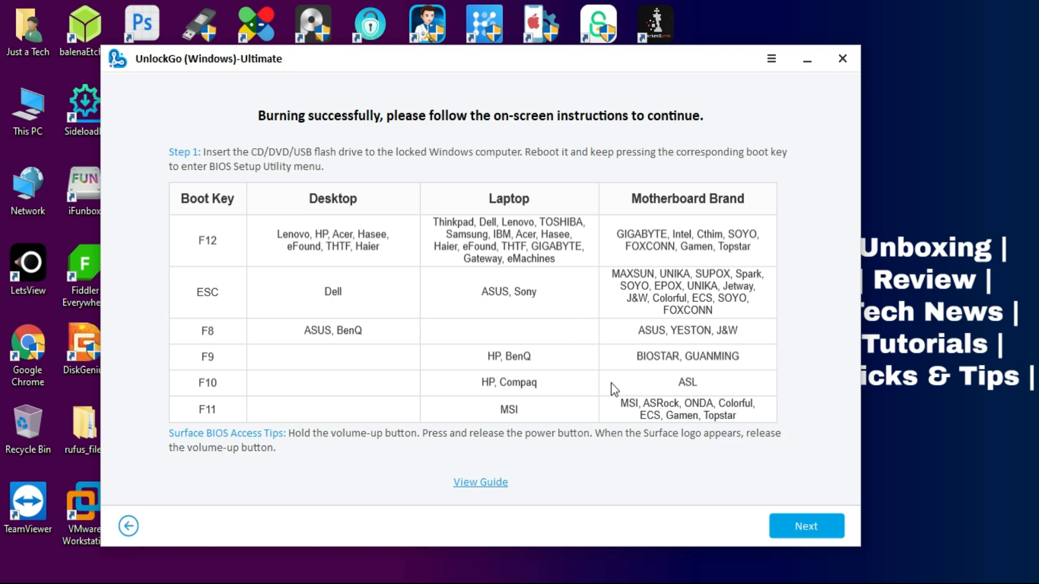
- Advance through the Step 1–3 boot instructions, reboot and confirm the restart prompt
{"action": "left_click", "coordinate": [806, 525]}
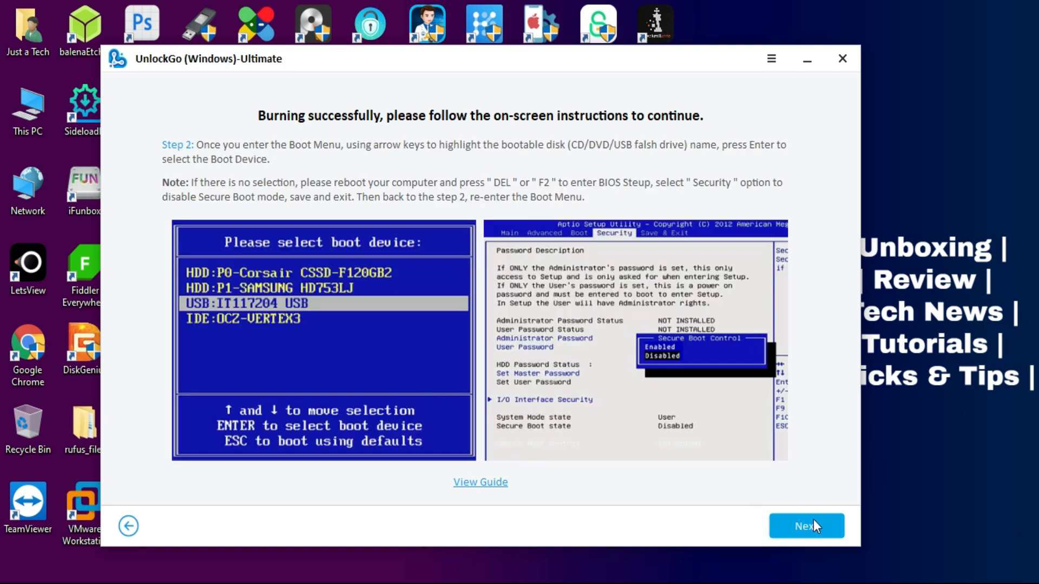
{"action": "left_click", "coordinate": [806, 525]}
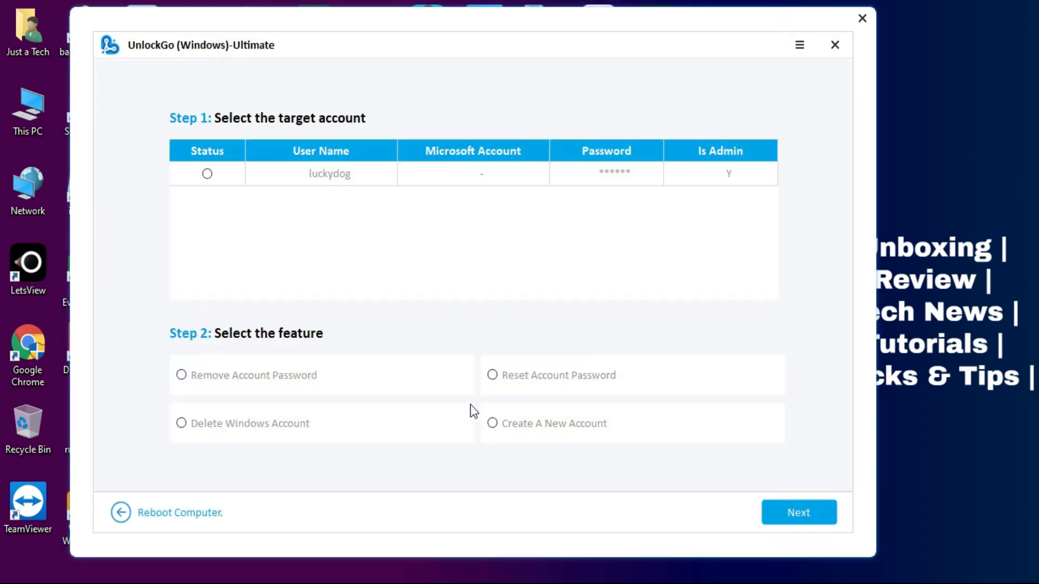
{"action": "left_click", "coordinate": [799, 512]}
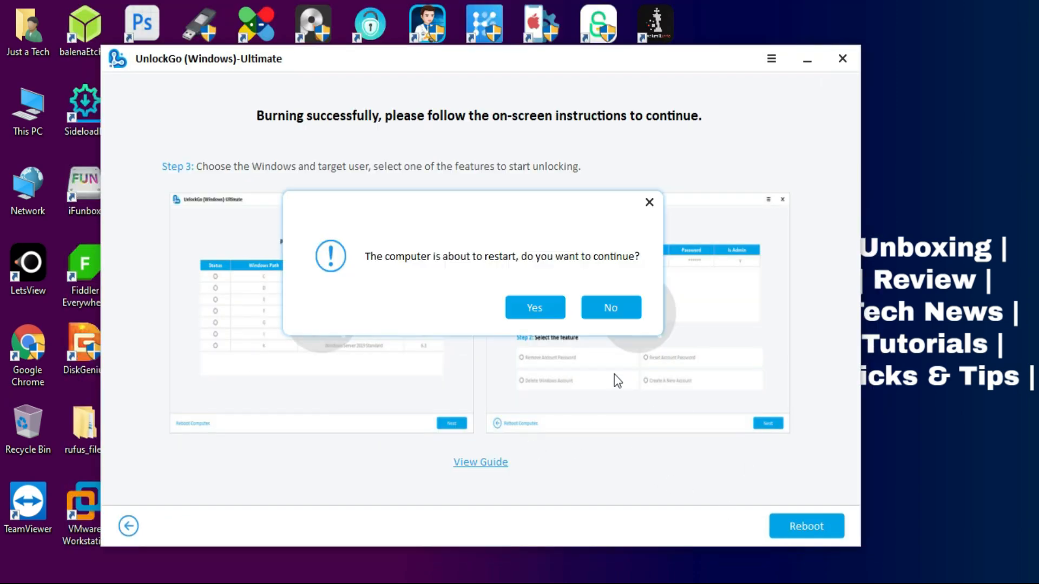
{"action": "left_click", "coordinate": [534, 307]}
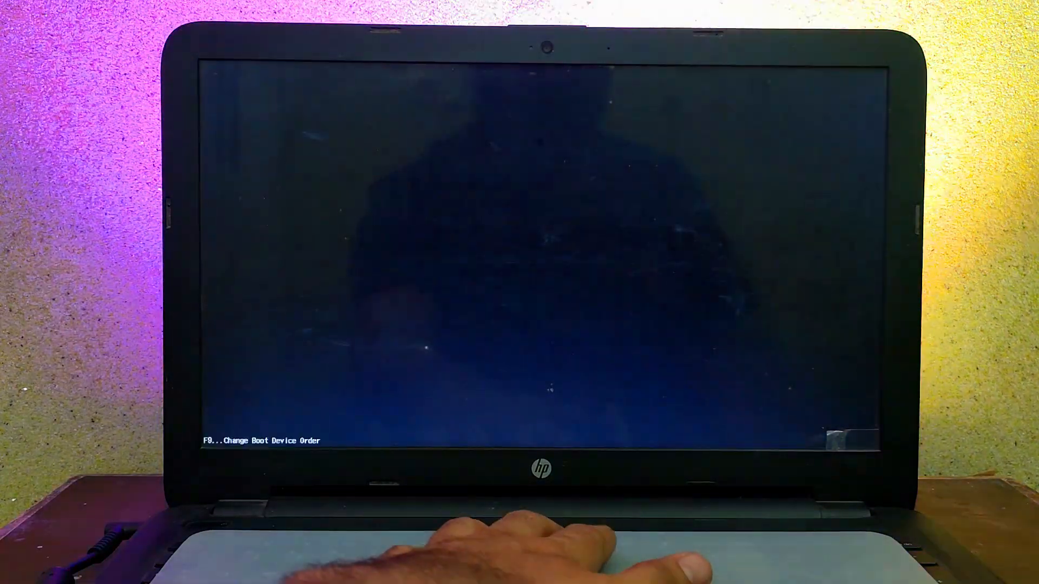
- Use F9 at startup to boot the locked HP laptop from the reset USB drive
{"action": "key", "text": "F9"}
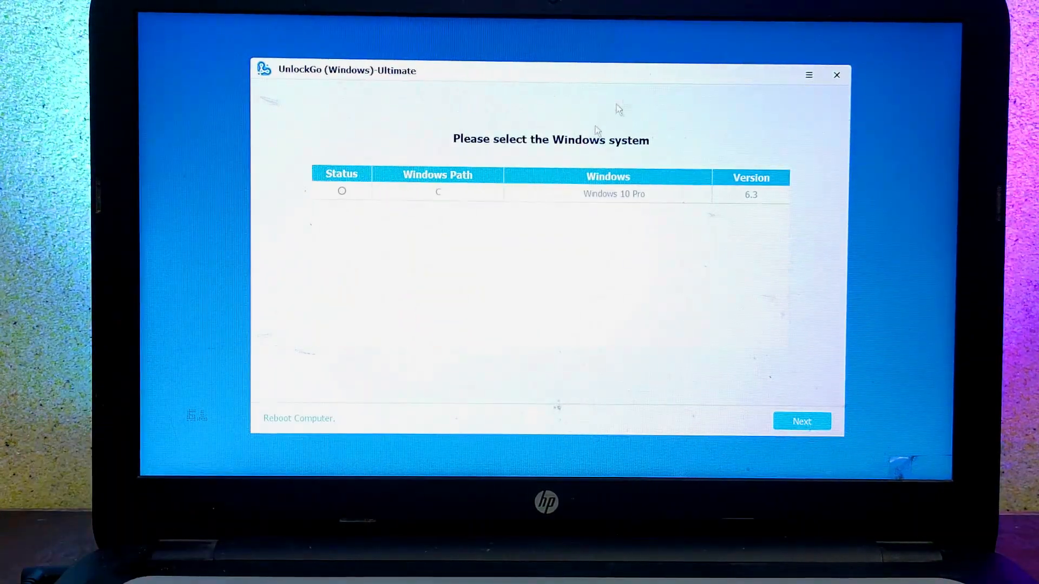
- Select the C: Windows 10 Pro installation and continue to the account list
{"action": "left_click", "coordinate": [342, 191]}
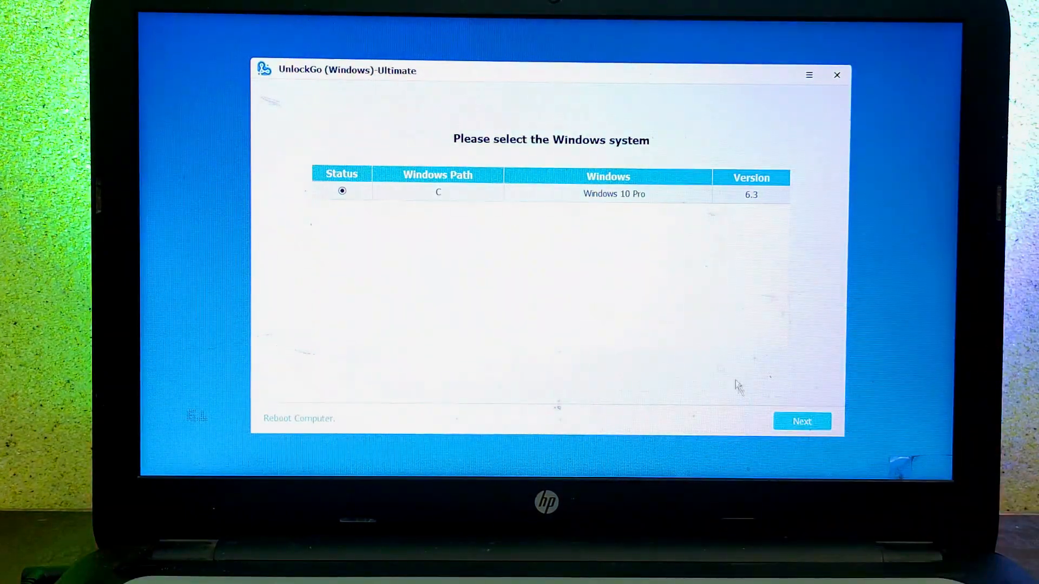
{"action": "left_click", "coordinate": [801, 421]}
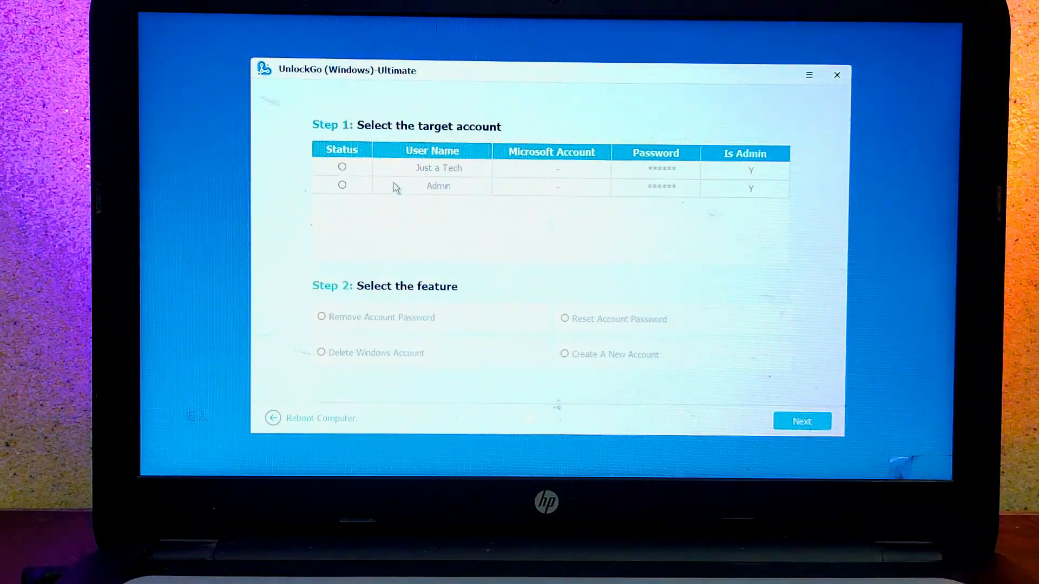
- Target the Admin account, review the four feature options, and apply Remove Account Password
{"action": "left_click", "coordinate": [342, 185]}
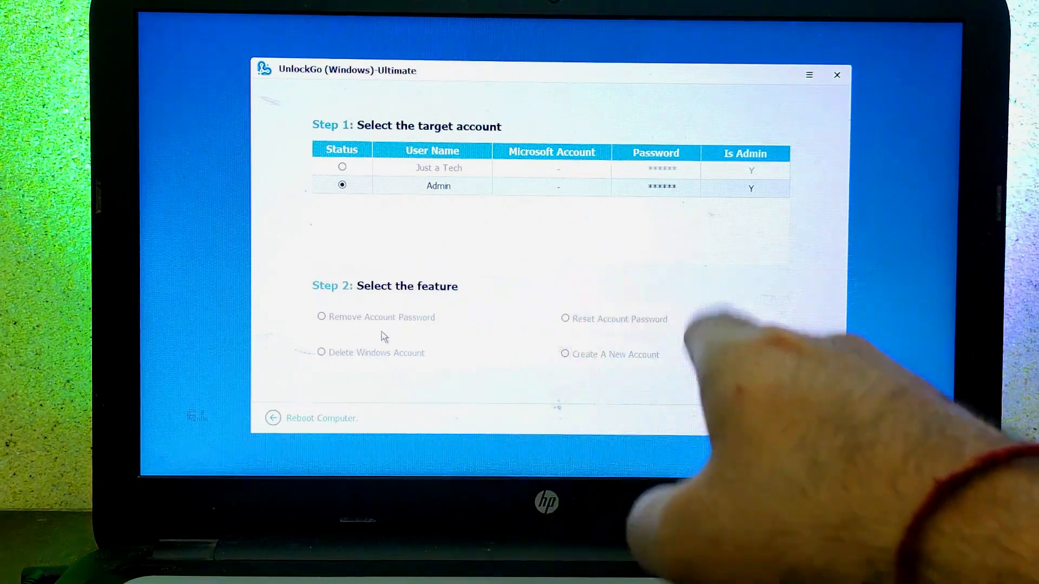
{"action": "left_click", "coordinate": [322, 317]}
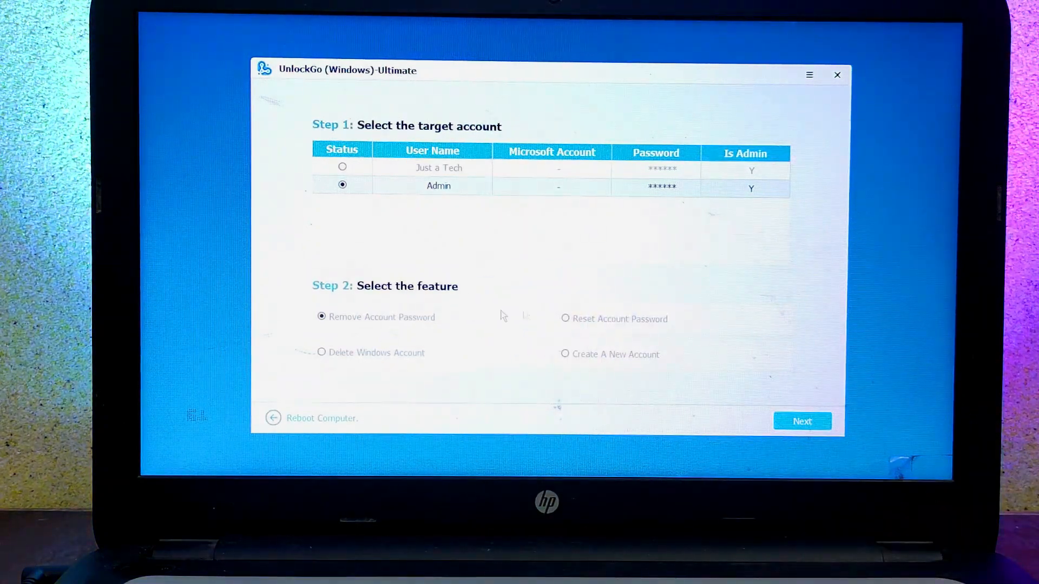
{"action": "left_click", "coordinate": [322, 352]}
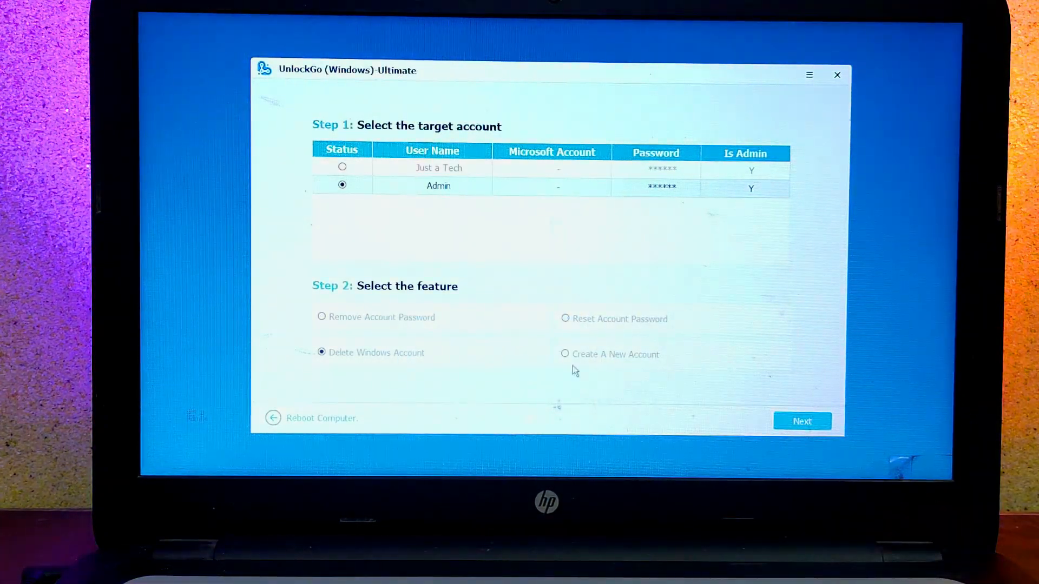
{"action": "left_click", "coordinate": [565, 354]}
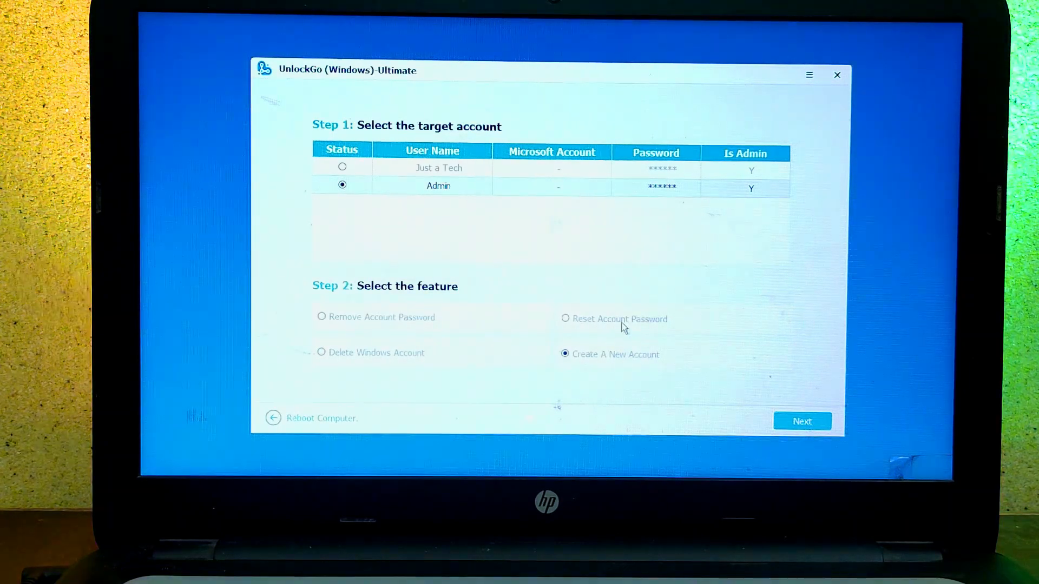
{"action": "left_click", "coordinate": [565, 319]}
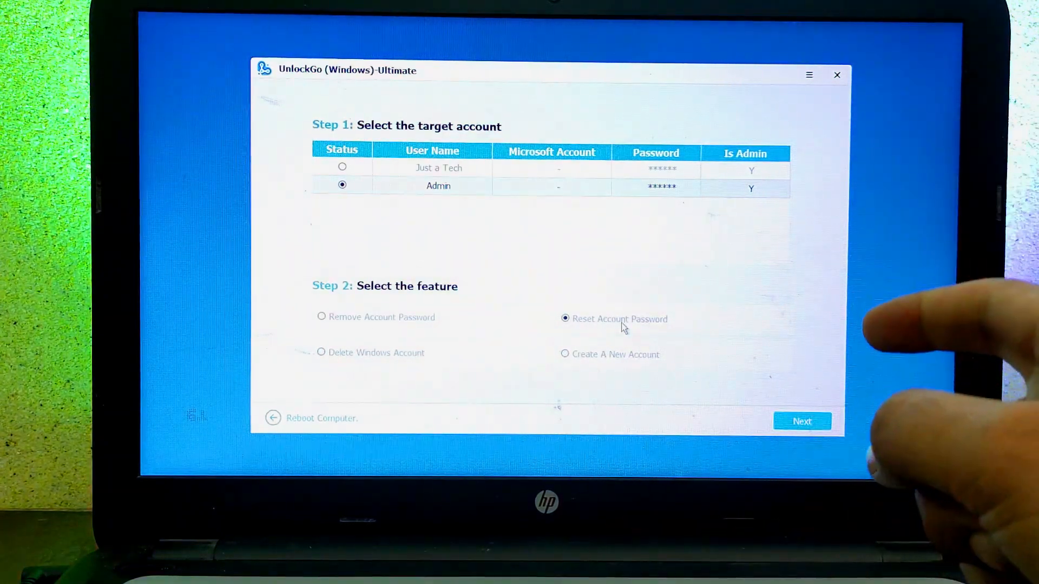
{"action": "left_click", "coordinate": [321, 316]}
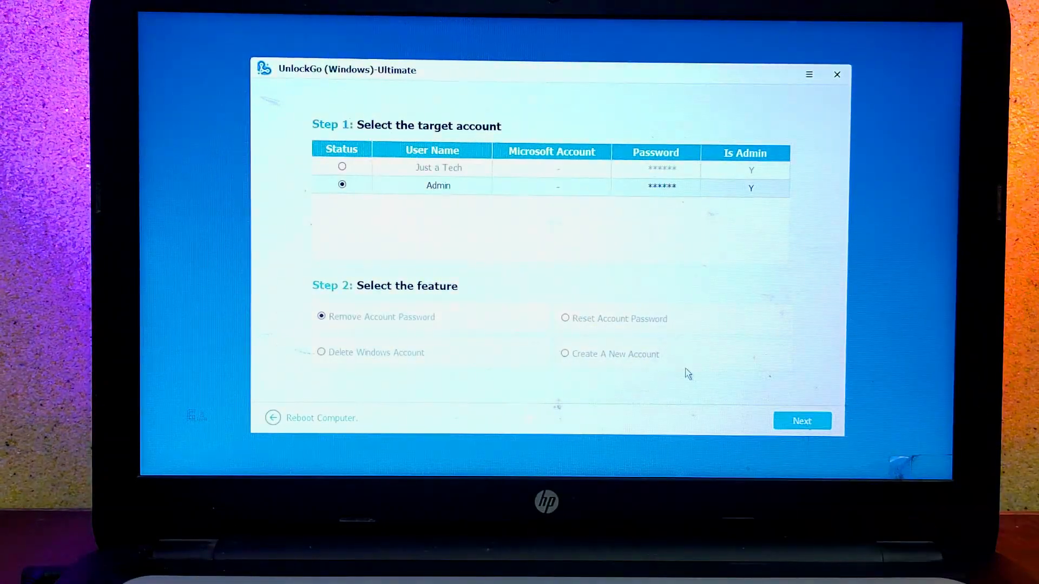
{"action": "left_click", "coordinate": [801, 420]}
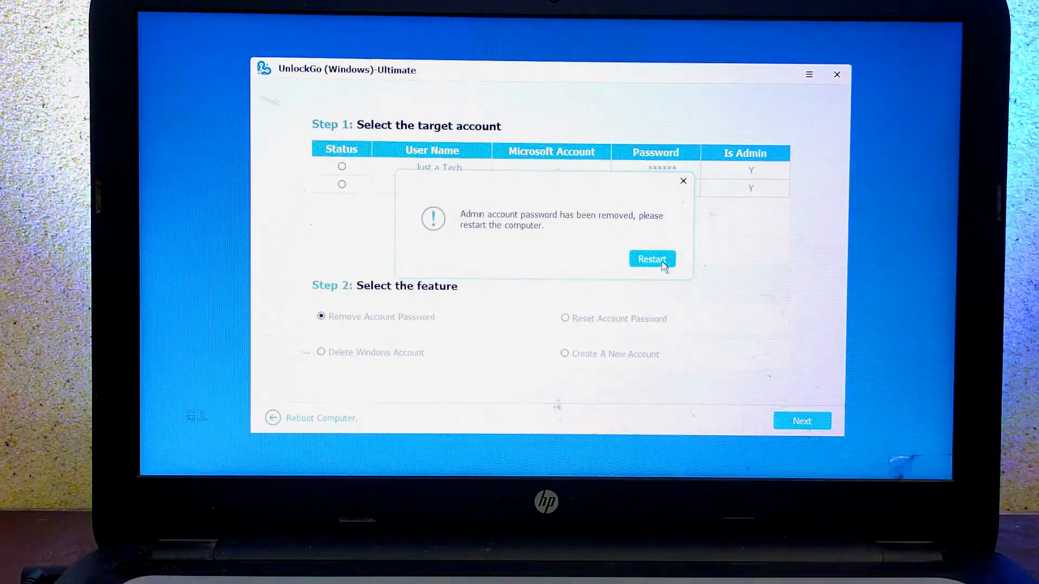
- Restart the laptop from the 'Admin account password has been removed' dialog
{"action": "left_click", "coordinate": [651, 259]}
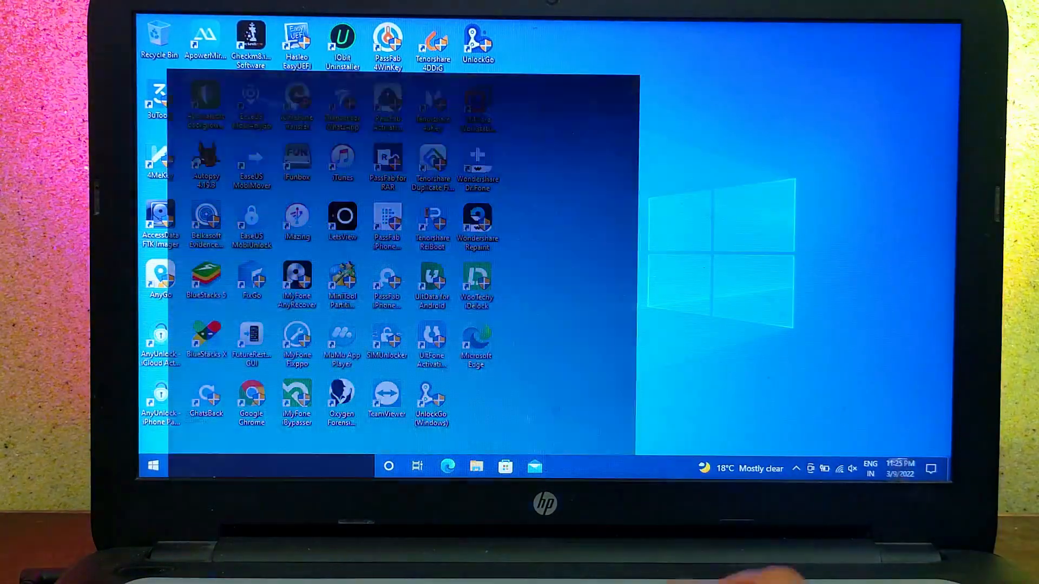
- Search 'myp' from Start and open This PC in File Explorer on the unlocked laptop
{"action": "type", "text": "myp"}
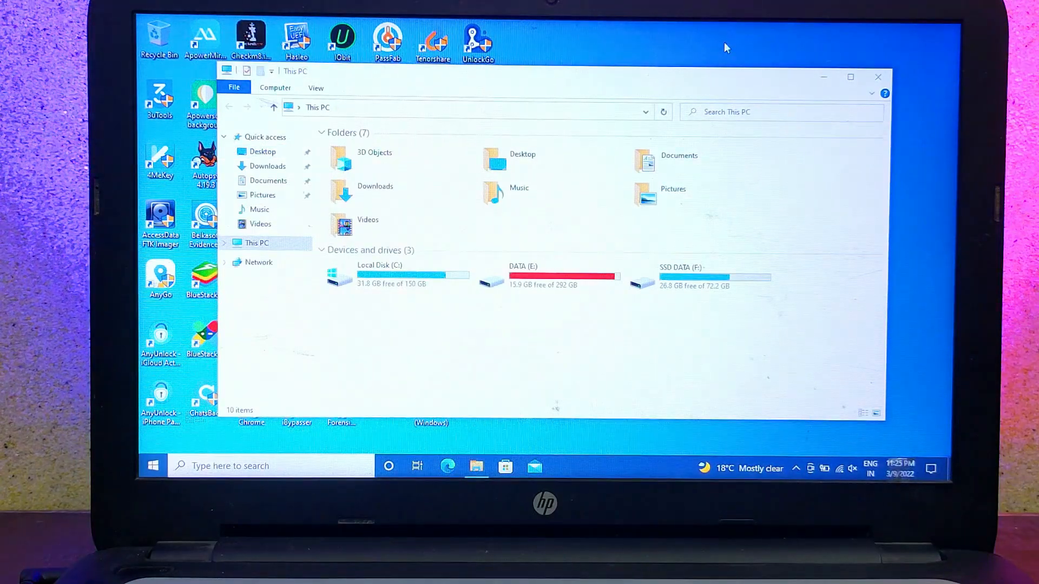
{"action": "left_click", "coordinate": [878, 77]}
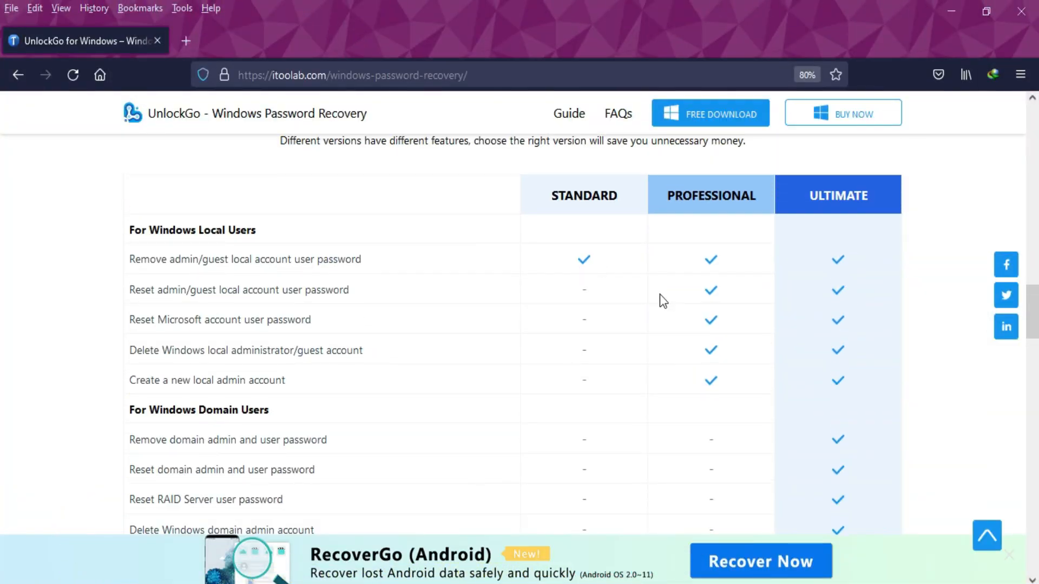
- From the version comparison table, open the Buy Now pricing page for UnlockGo
{"action": "scroll", "scroll_direction": "down", "scroll_amount": 3}
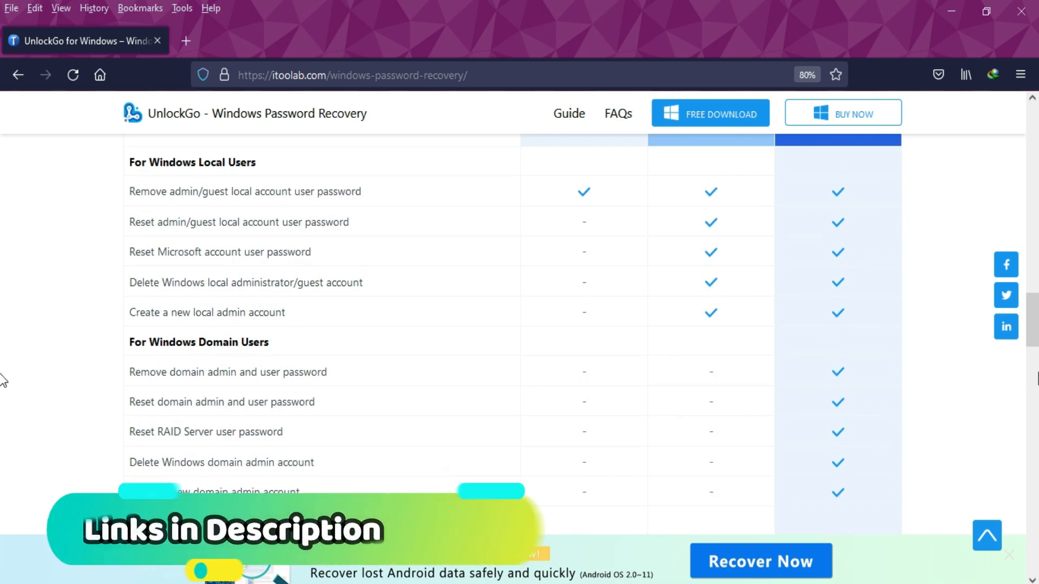
{"action": "left_click", "coordinate": [841, 112]}
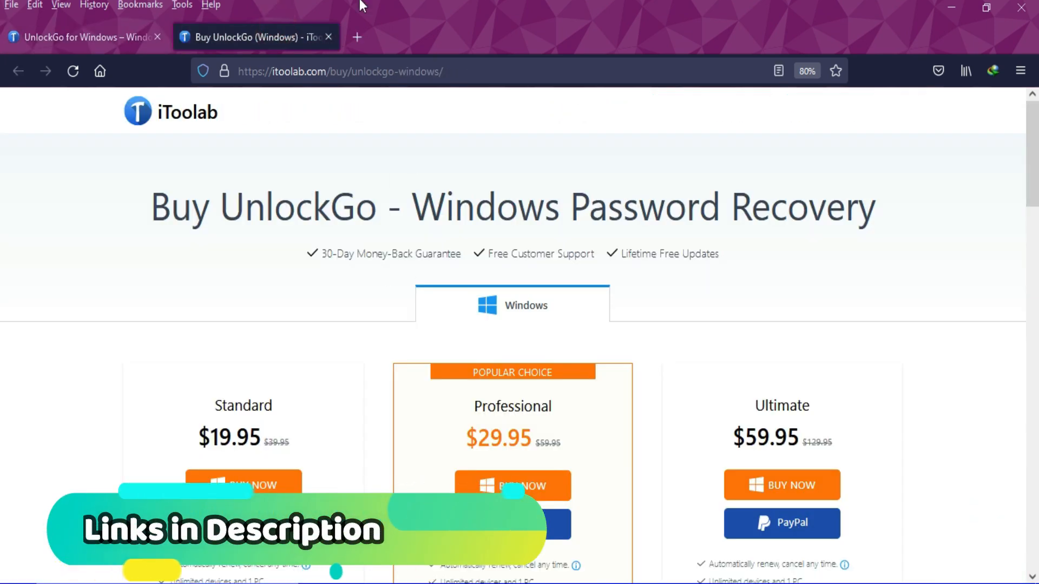